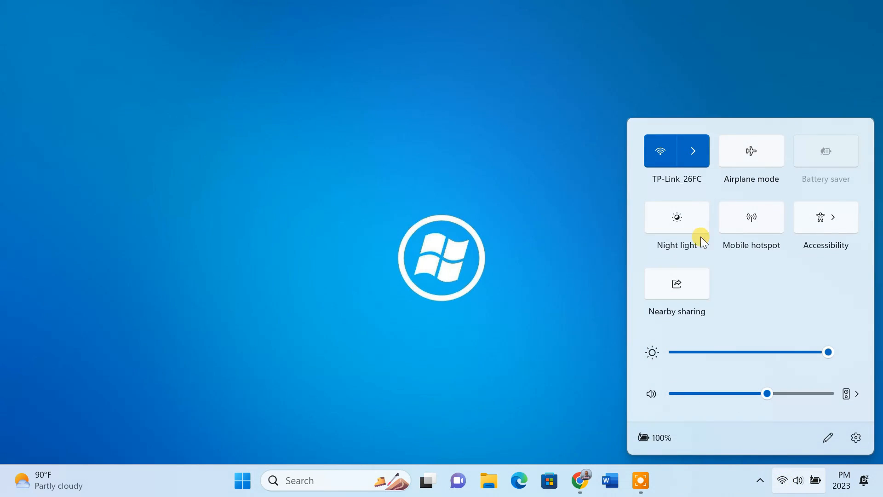
- Confirm the laptop is on the TP-Link_26FC Wi-Fi, then launch Google Chrome
{"action": "left_click", "coordinate": [693, 150]}
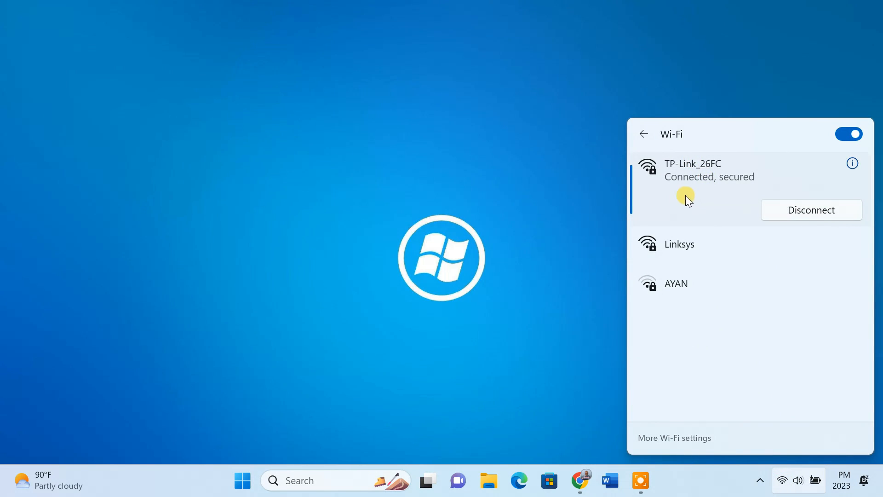
{"action": "left_click", "coordinate": [580, 480]}
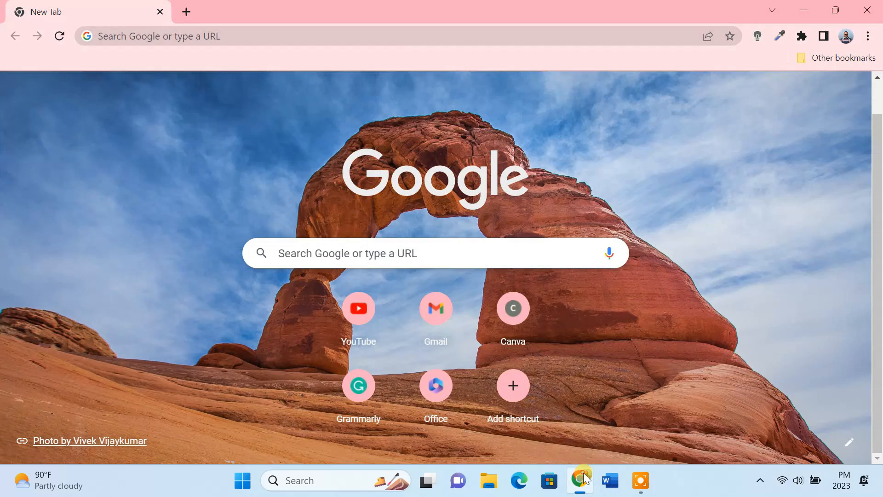
- Load the router login page at 192.168.0.1
{"action": "type", "text": "192.168.0.1"}
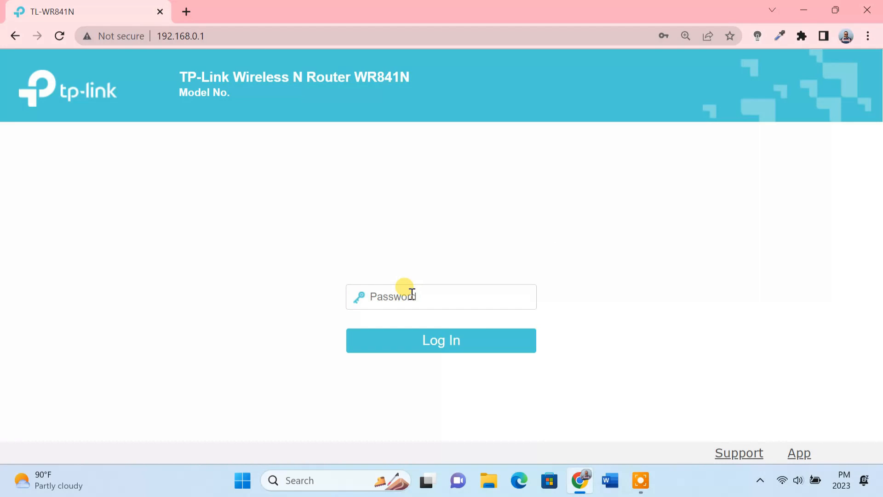
- Log in and set Security > Remote Management web management port from 80 to 8080
{"action": "left_click", "coordinate": [441, 341]}
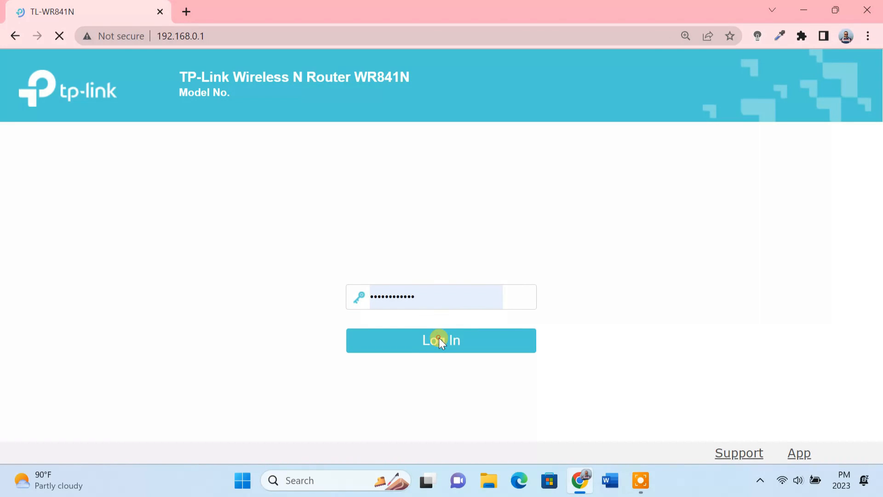
{"action": "left_click", "coordinate": [442, 340]}
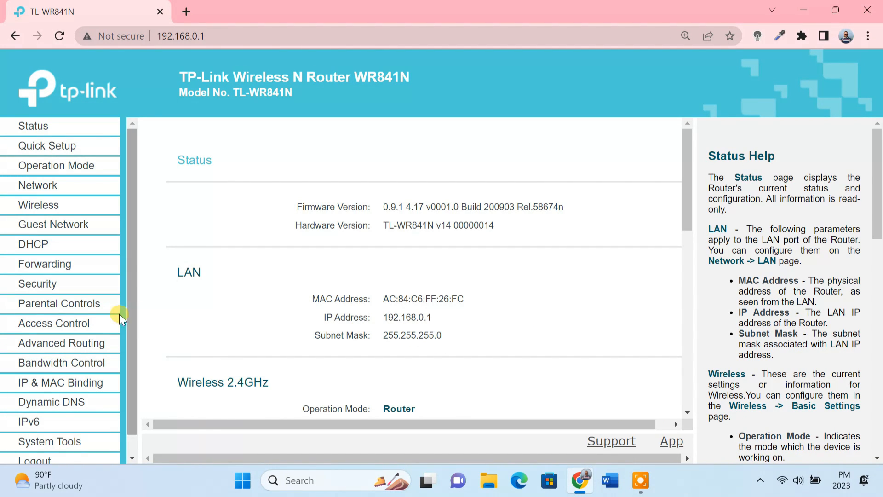
{"action": "left_click", "coordinate": [37, 284]}
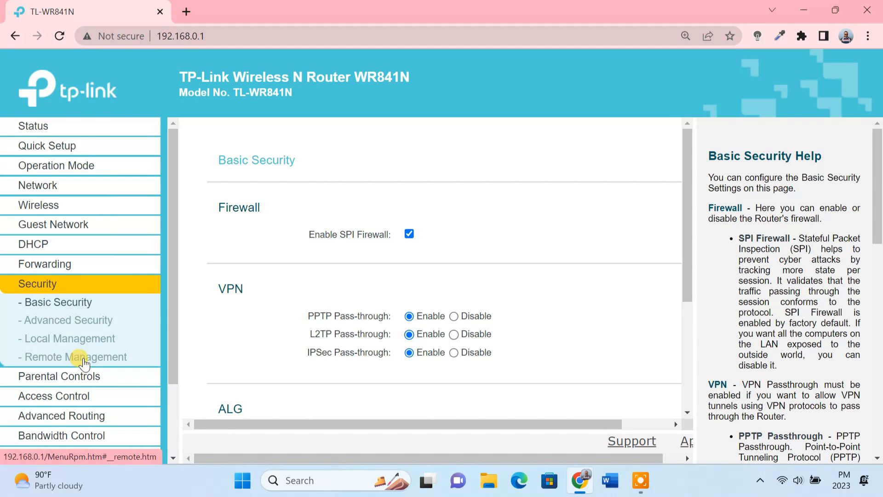
{"action": "left_click", "coordinate": [75, 356]}
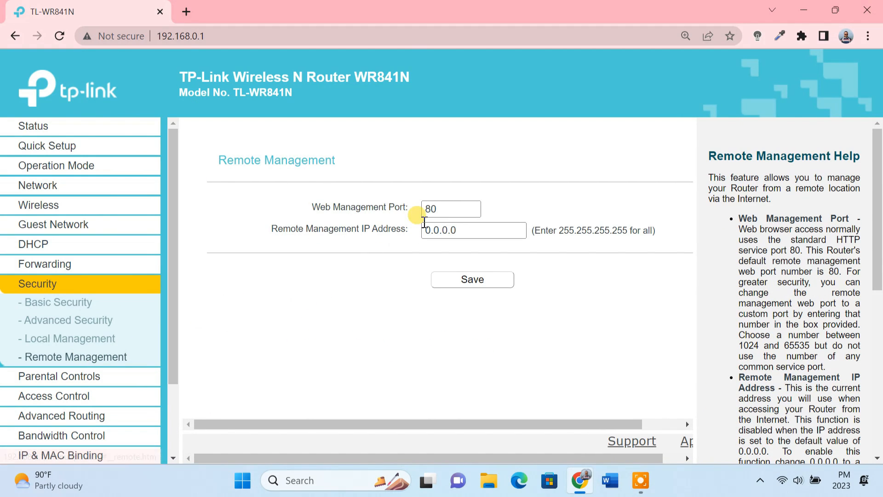
{"action": "left_click", "coordinate": [473, 230]}
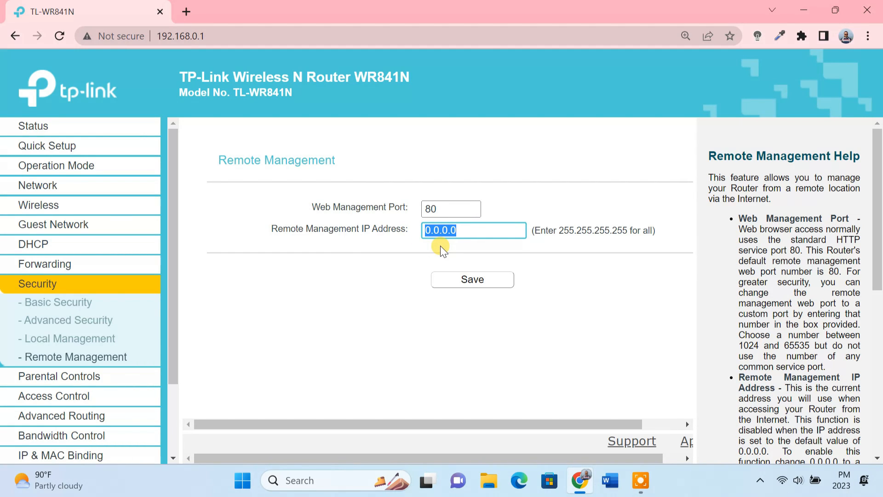
{"action": "left_click", "coordinate": [451, 208]}
{"action": "type", "text": "80"}
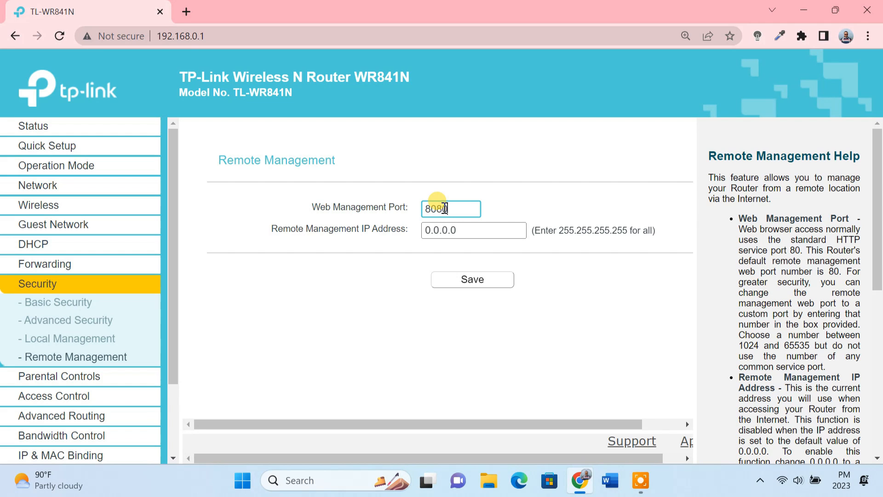
{"action": "left_click", "coordinate": [473, 230]}
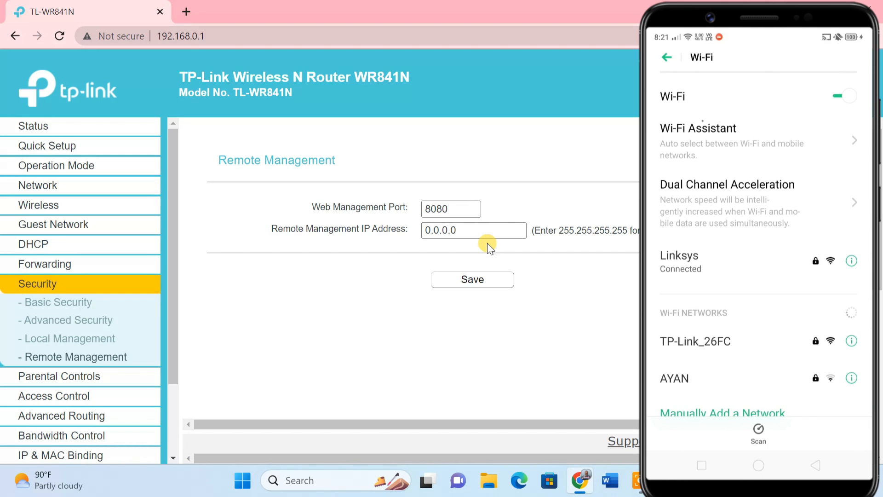
{"action": "left_click", "coordinate": [758, 262]}
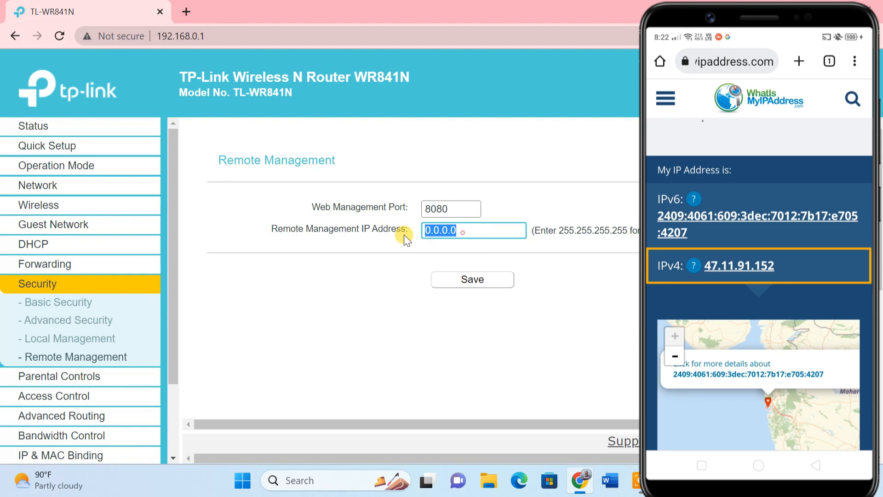
{"action": "type", "text": "47.11.91.152"}
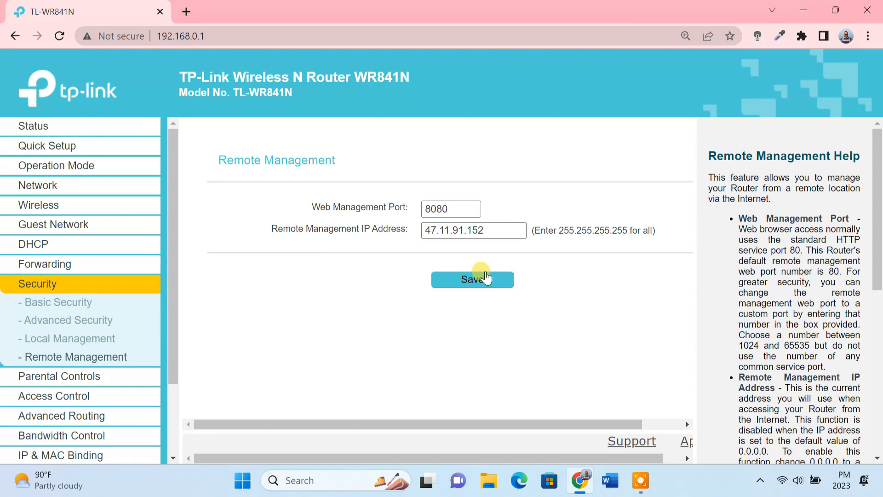
{"action": "left_click", "coordinate": [472, 279]}
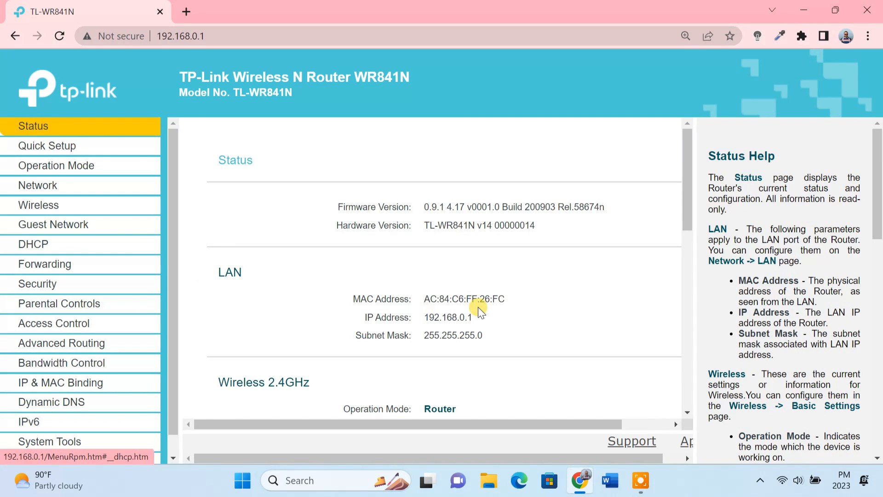
{"action": "scroll", "scroll_direction": "down", "scroll_amount": 3}
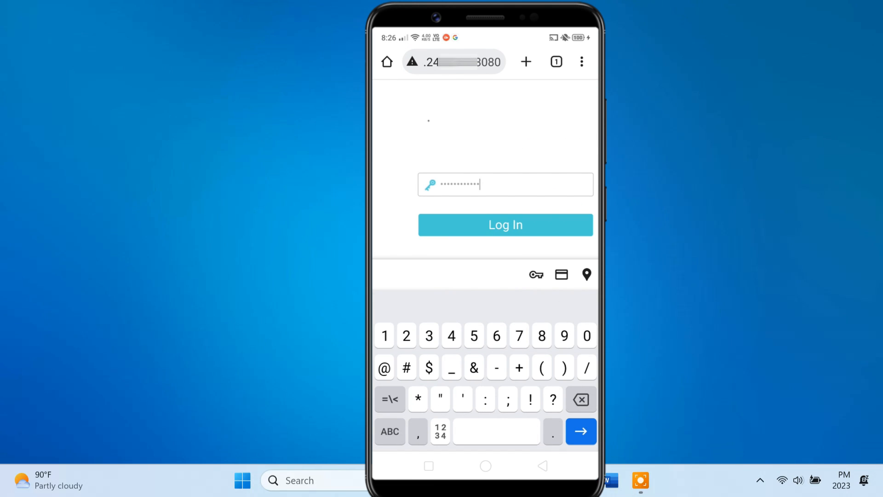
- Log in remotely on the phone via port 8080 and expand Security
{"action": "left_click", "coordinate": [504, 225]}
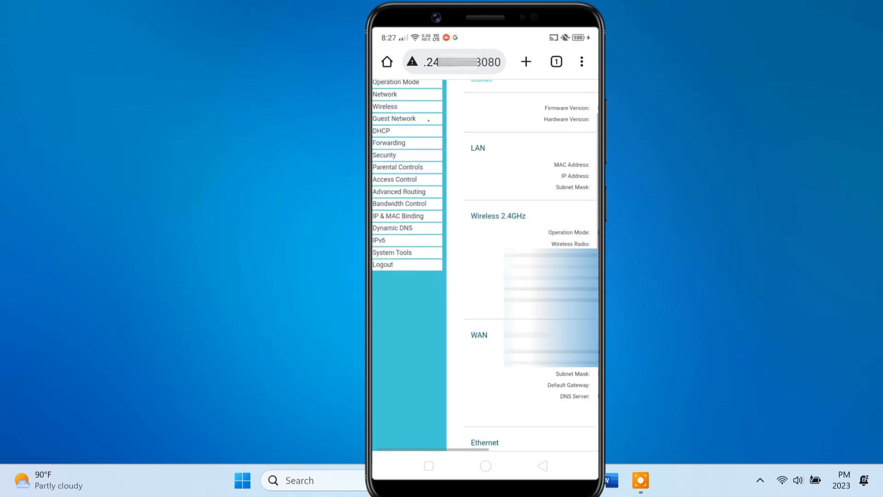
{"action": "left_click", "coordinate": [384, 155]}
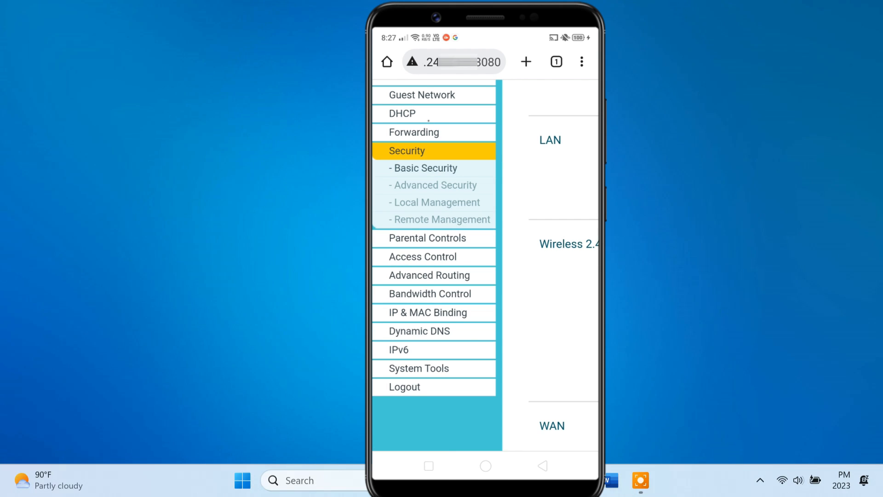